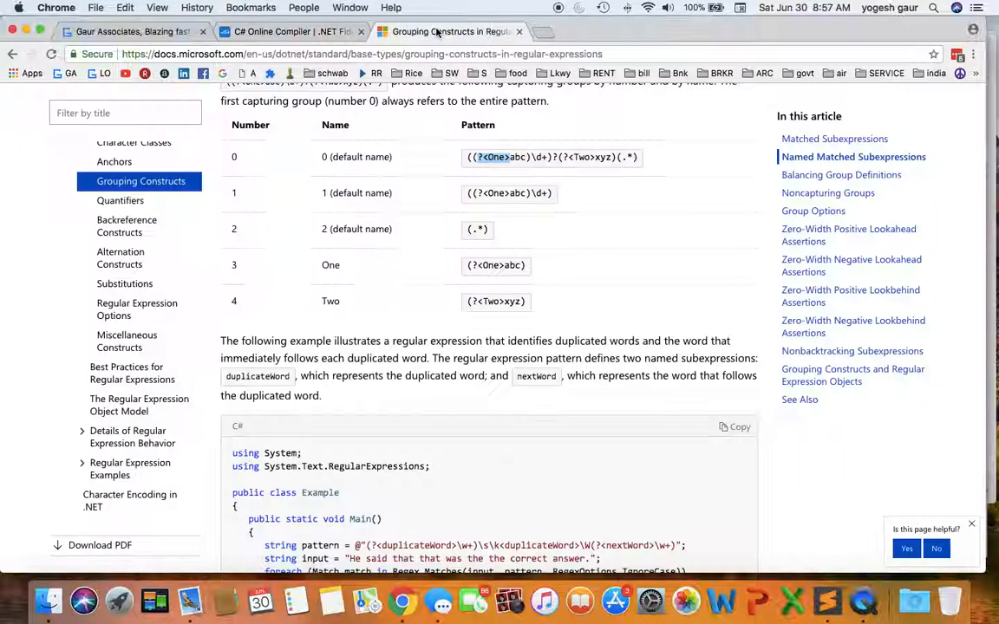
- Bring up the C# phone-number program and add blank lines after the input string
left_click(836, 138)
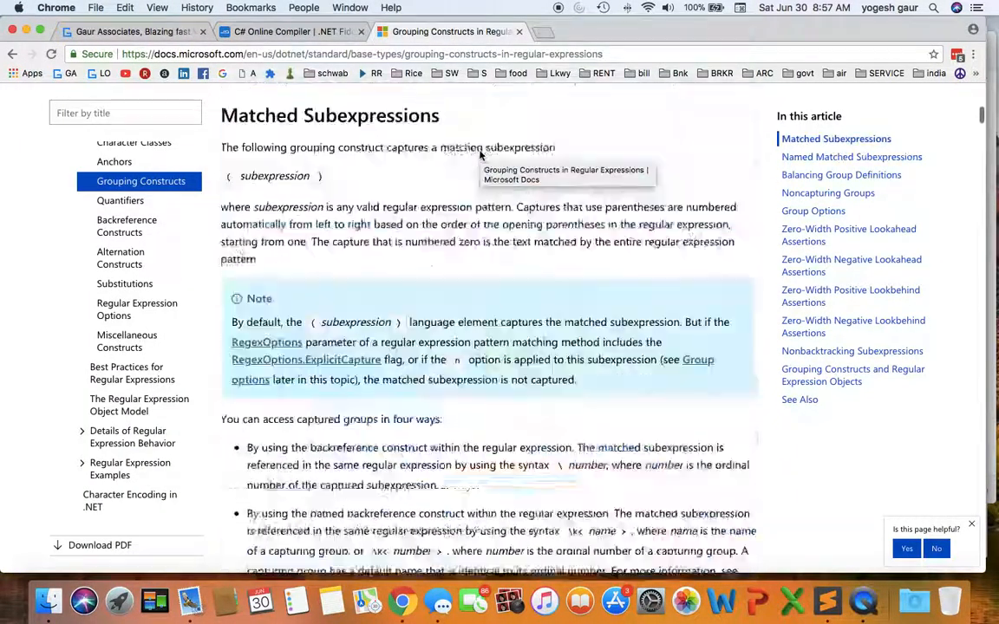
scroll("up", 3)
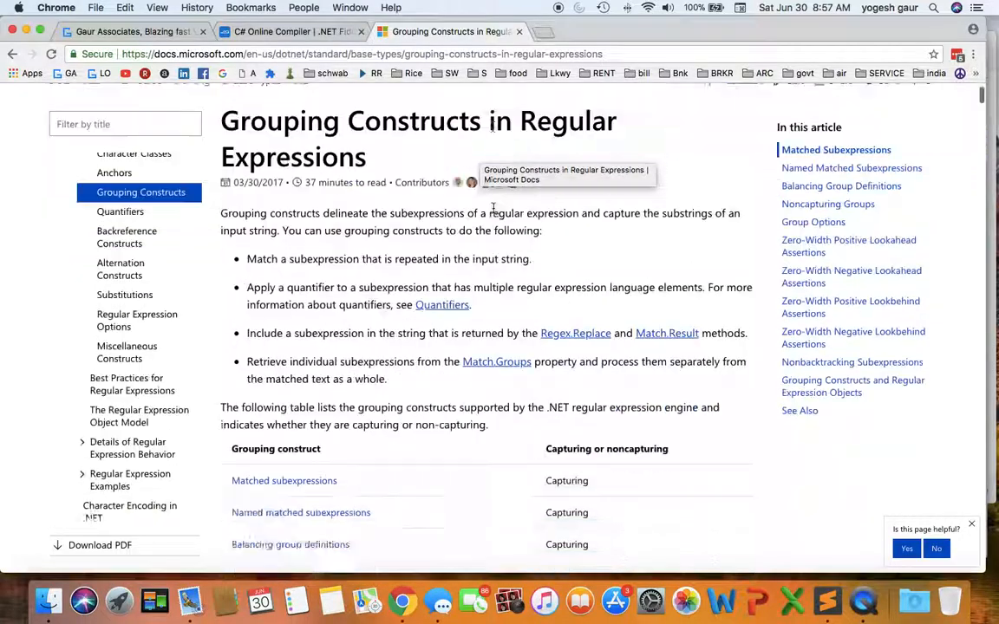
scroll("down", 3)
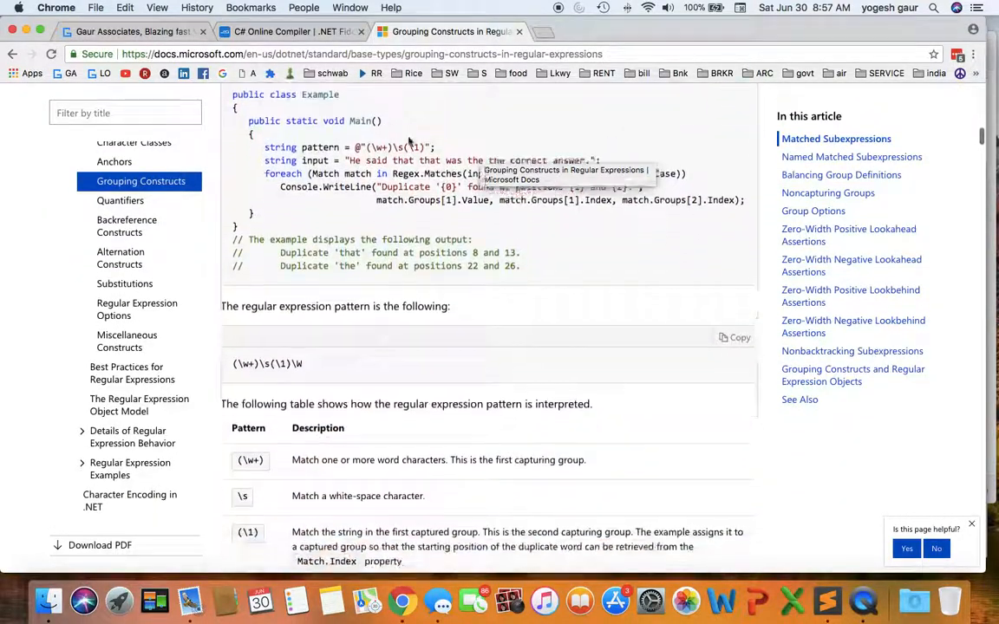
left_click(291, 31)
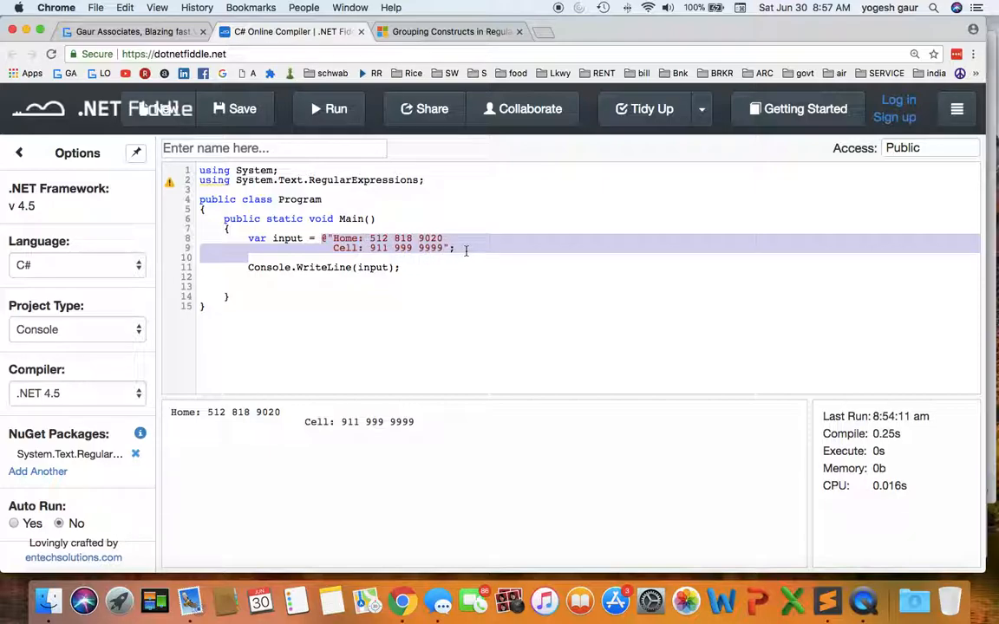
left_click(465, 251)
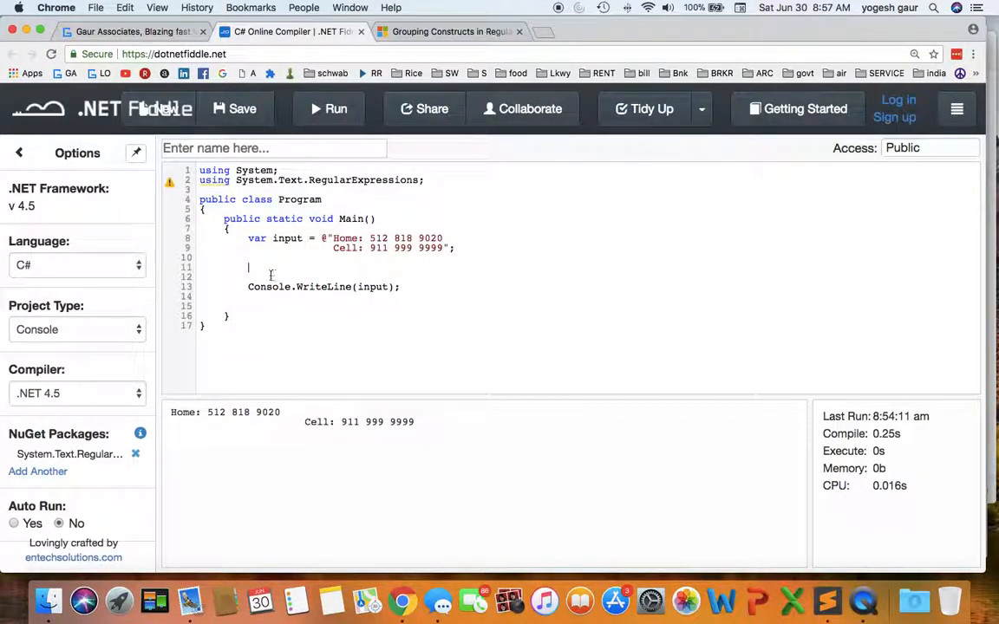
- Add inputSpacesRemoved = Regex.Replace(input, @"\s+", "") and print that result
type("var inputSpacesRemoved = Regex.Replace(input, @\"\\s+\", \"\");")
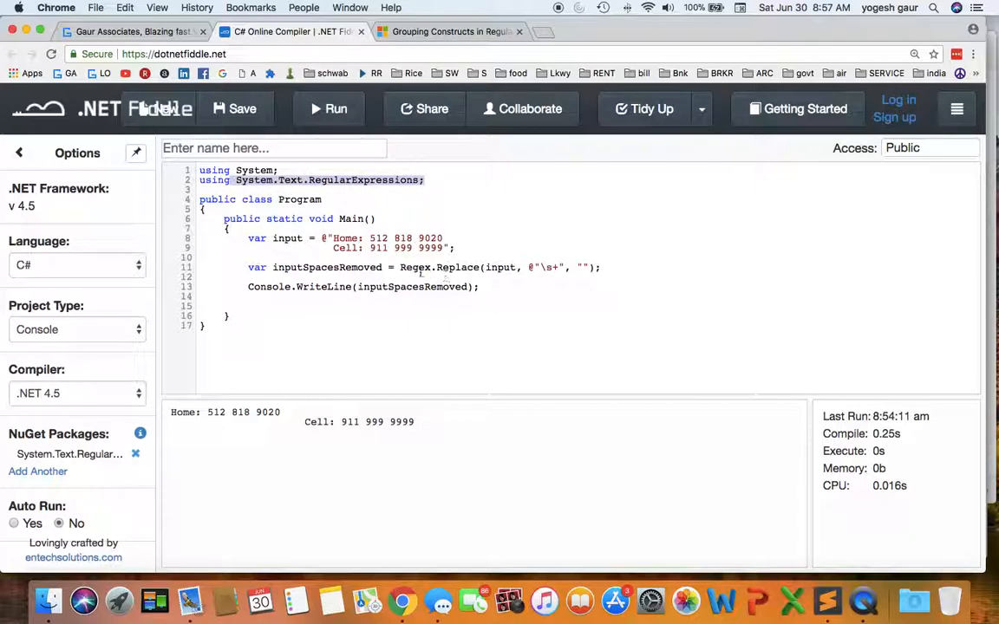
double_click(457, 267)
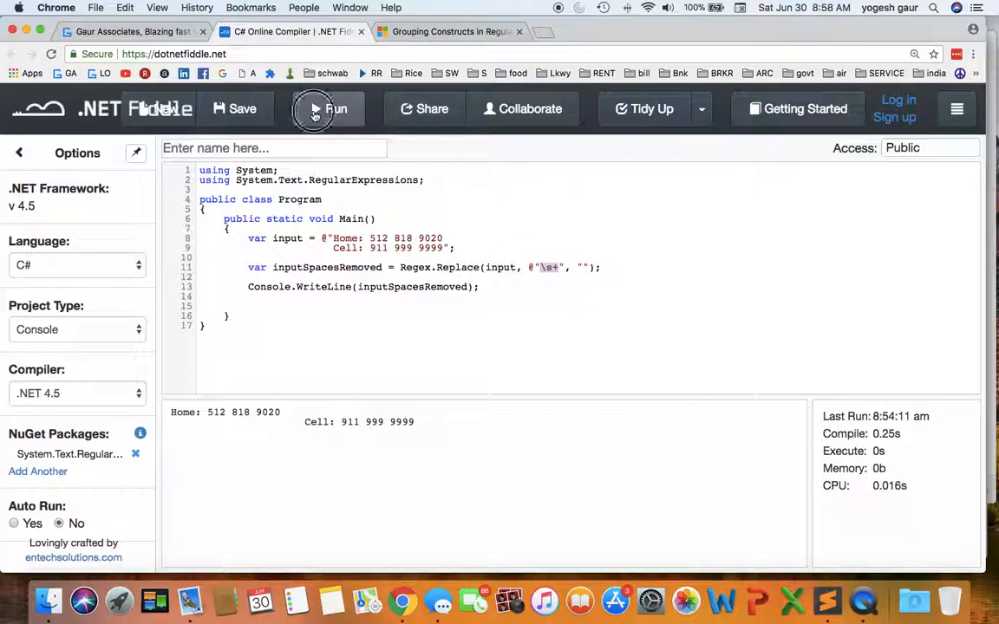
left_click(335, 109)
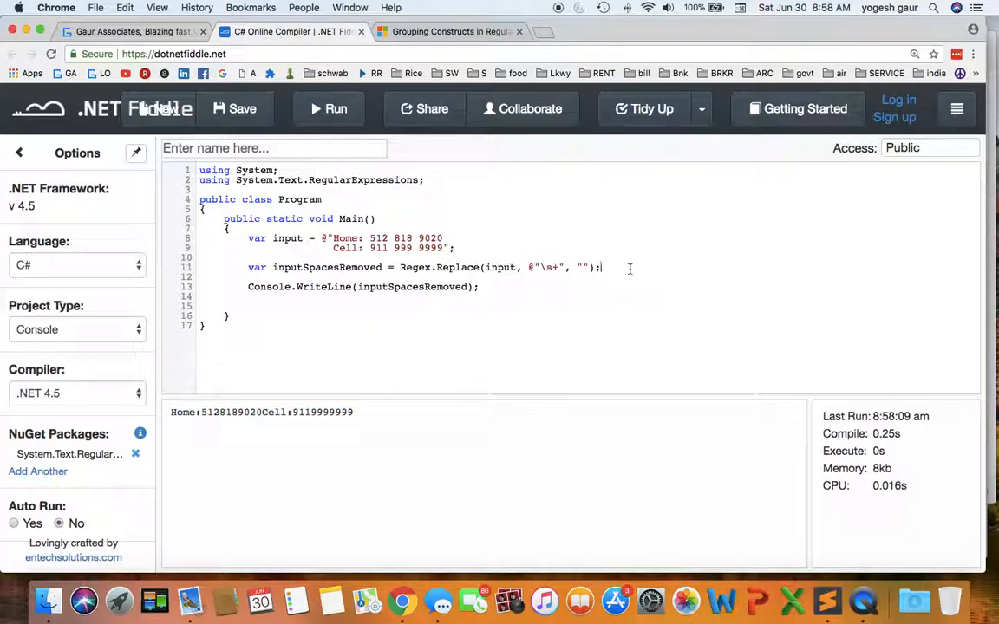
key("enter")
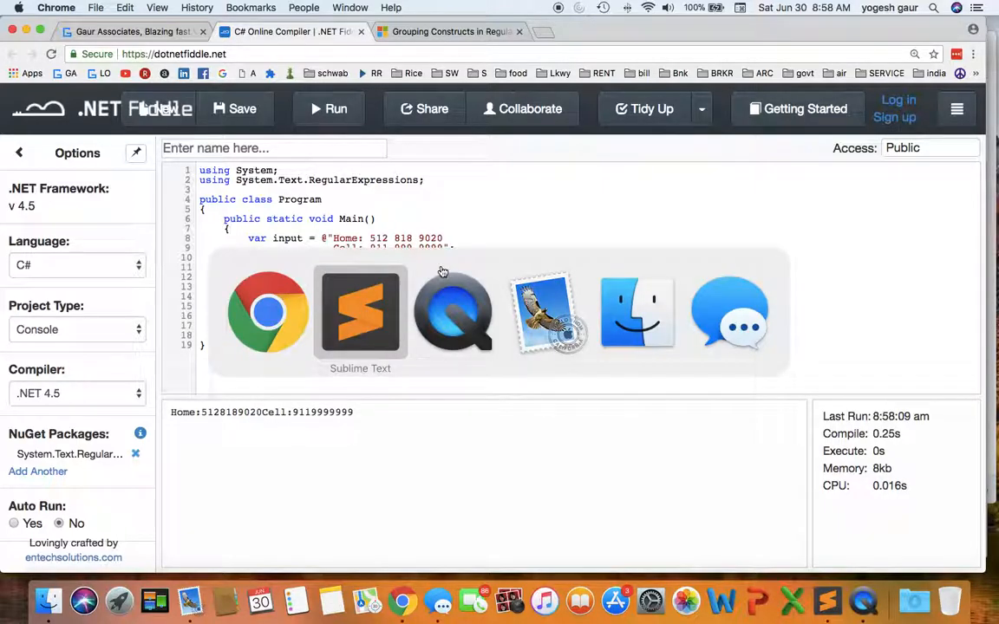
- Copy the Regex declaration line from the regex.cs notes in Sublime Text
left_click(360, 312)
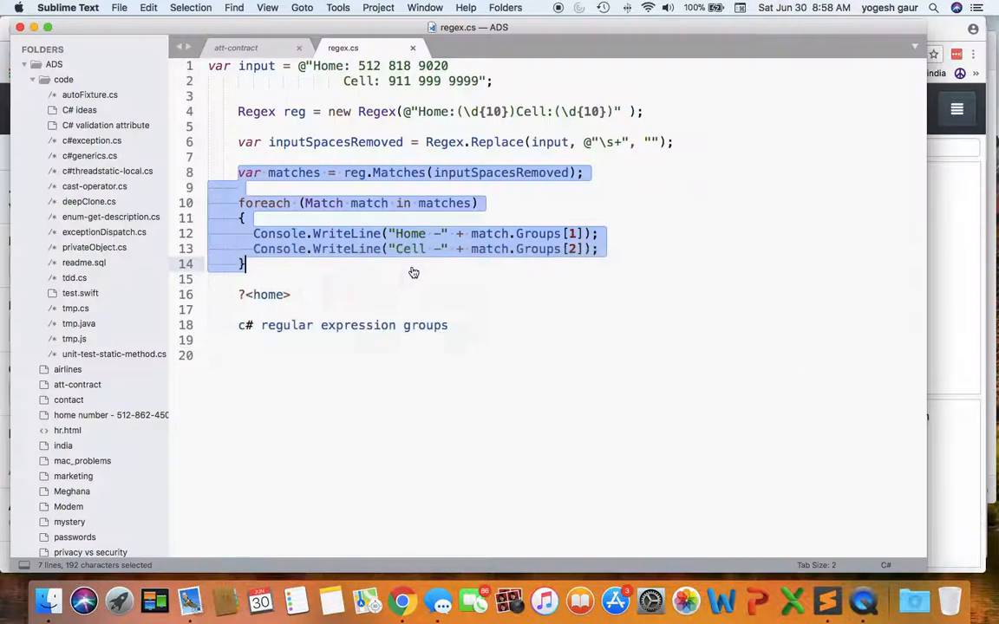
left_click(644, 111)
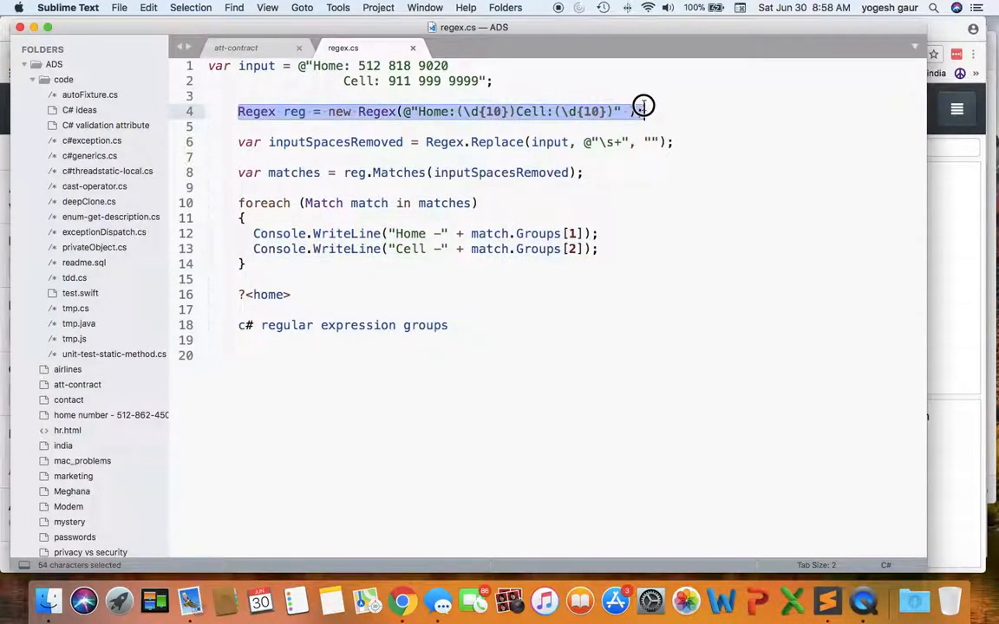
left_click(403, 600)
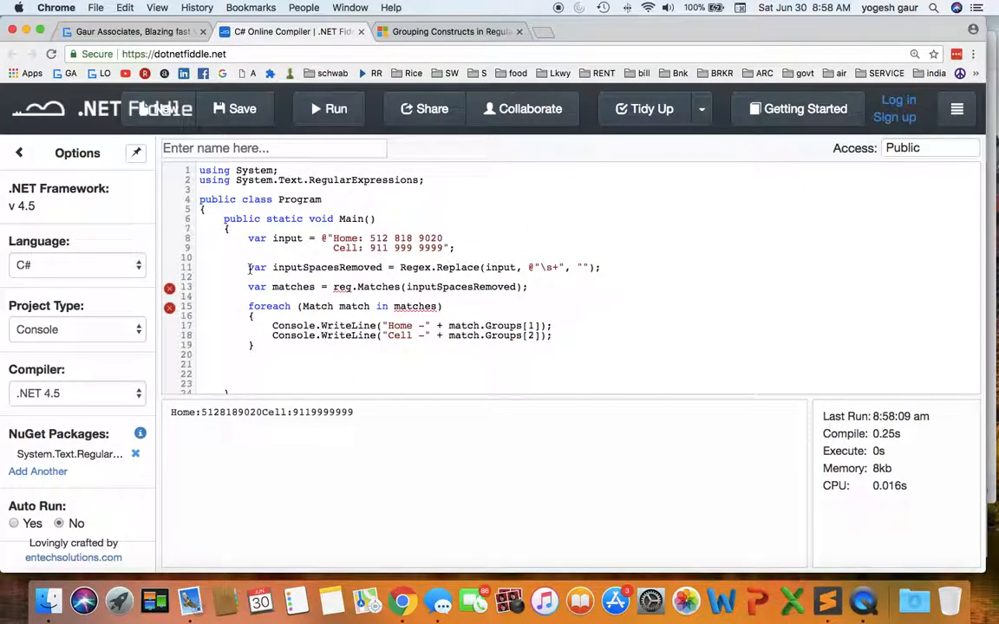
- Paste Regex reg = new Regex(@"Home:(\d{10})Cell:(\d{10})") above the Replace line
type("Regex reg = new Regex(@\"Home:(\\d{10})Cell:(\\d{10})\" );")
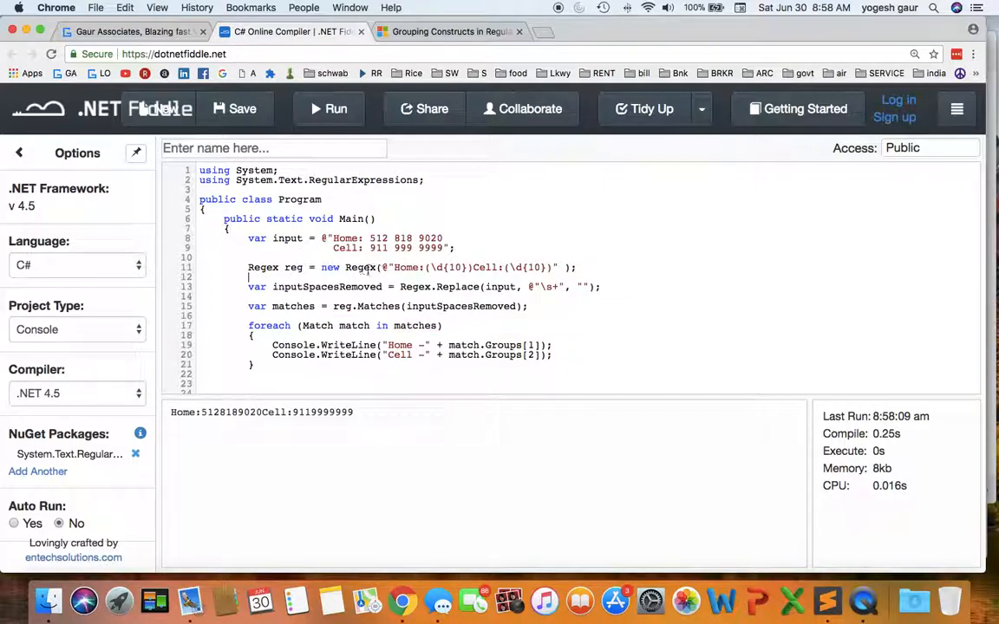
double_click(294, 267)
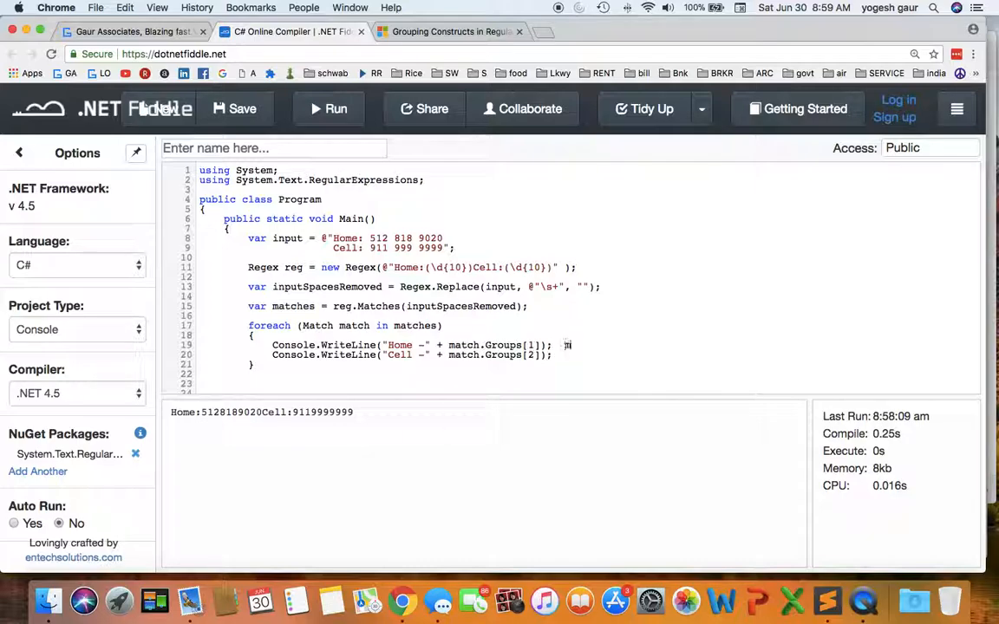
type("match.")
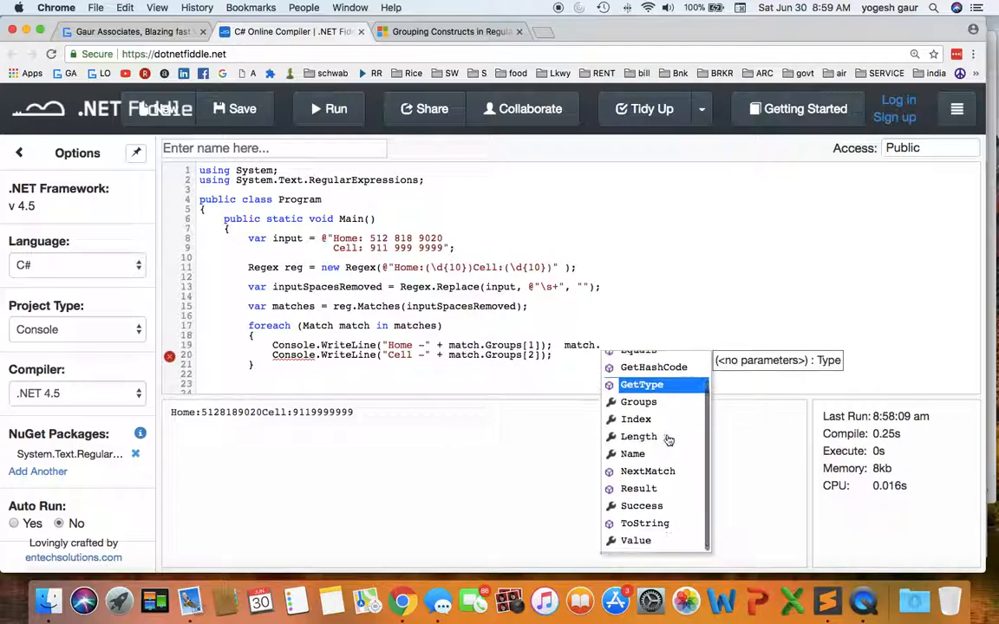
mouse_move(639, 402)
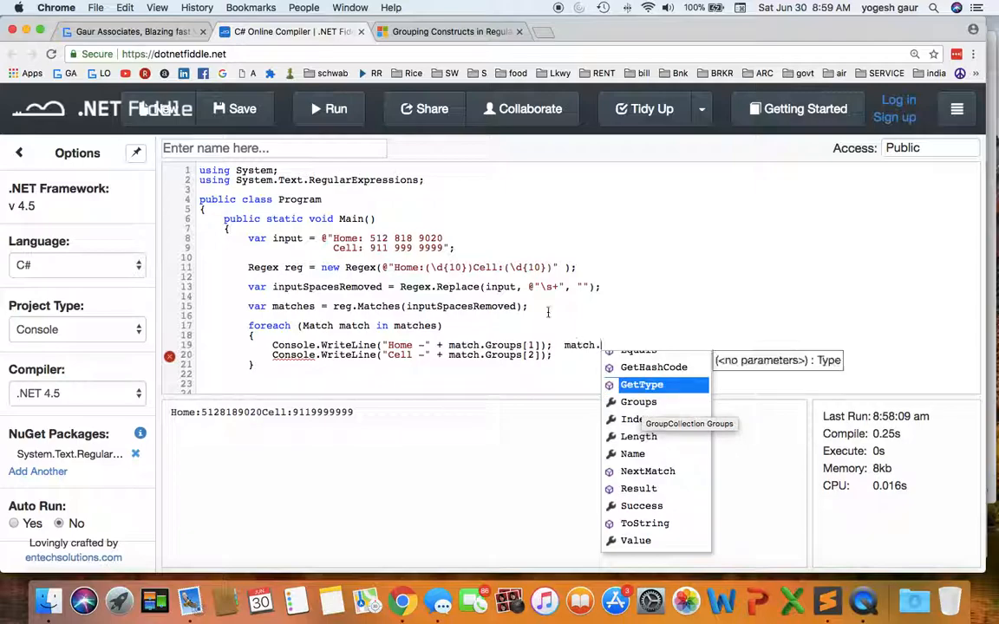
left_click(621, 344)
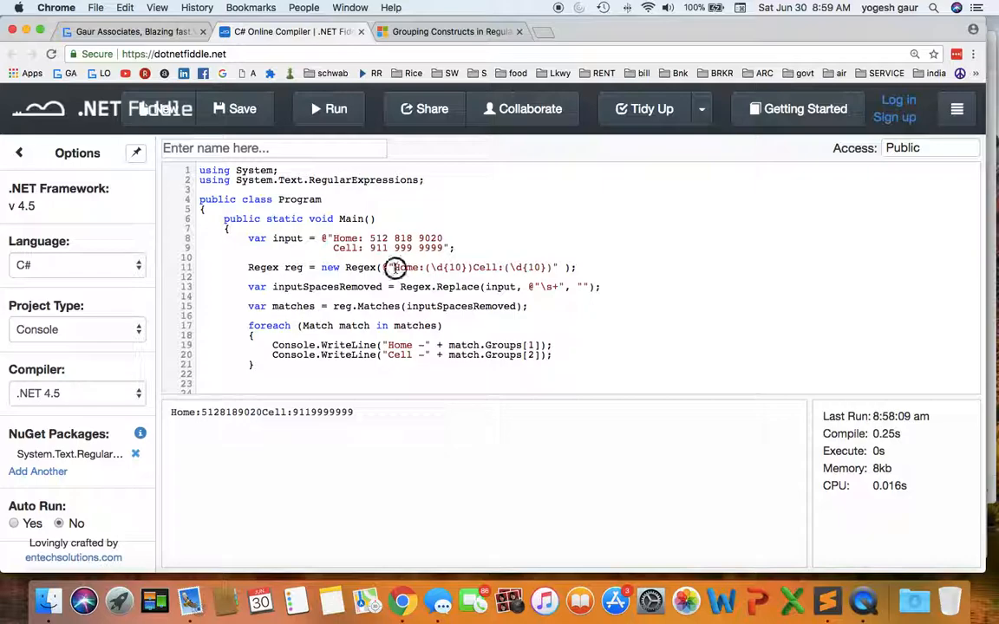
double_click(406, 267)
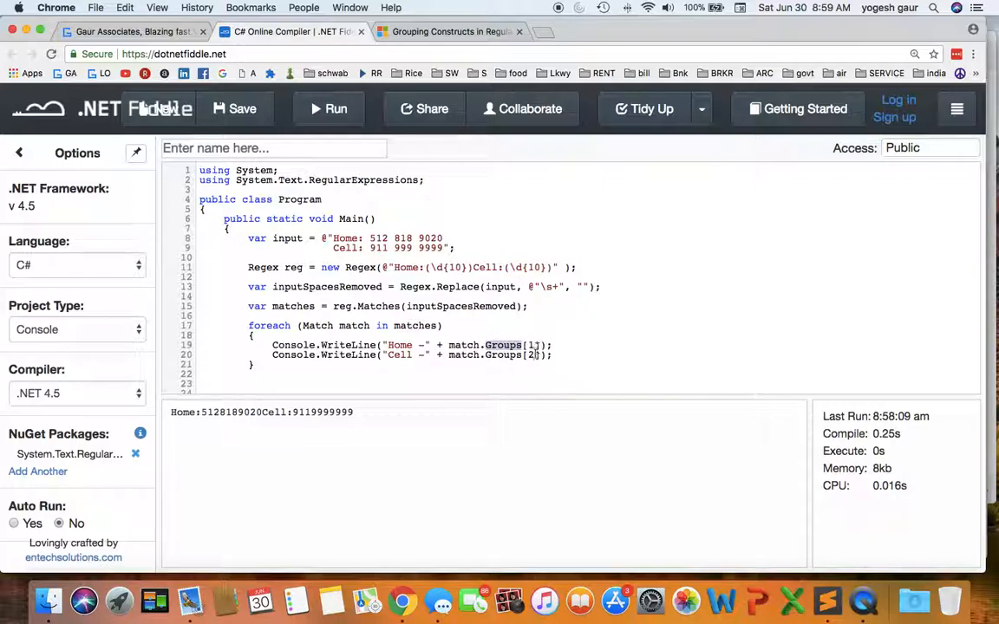
- Run the program and check the labelled Home and Cell output lines
left_click(336, 108)
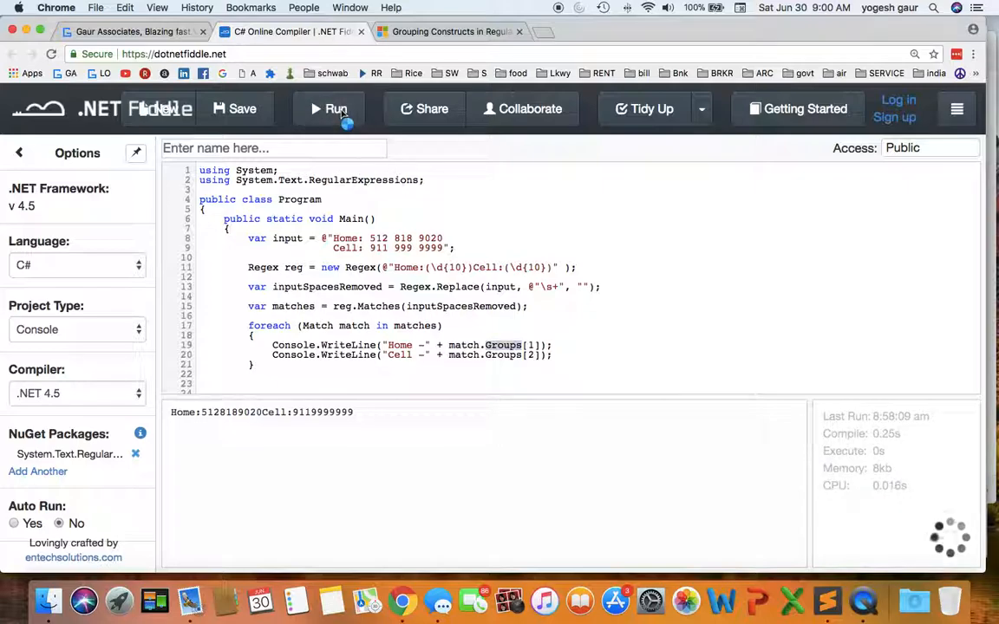
left_click(335, 108)
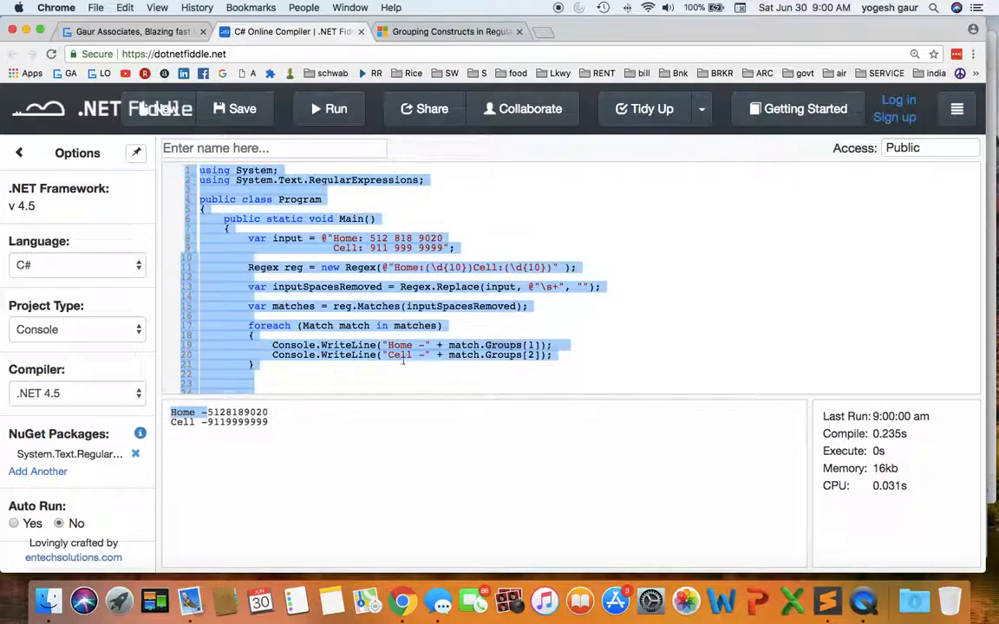
left_click(384, 345)
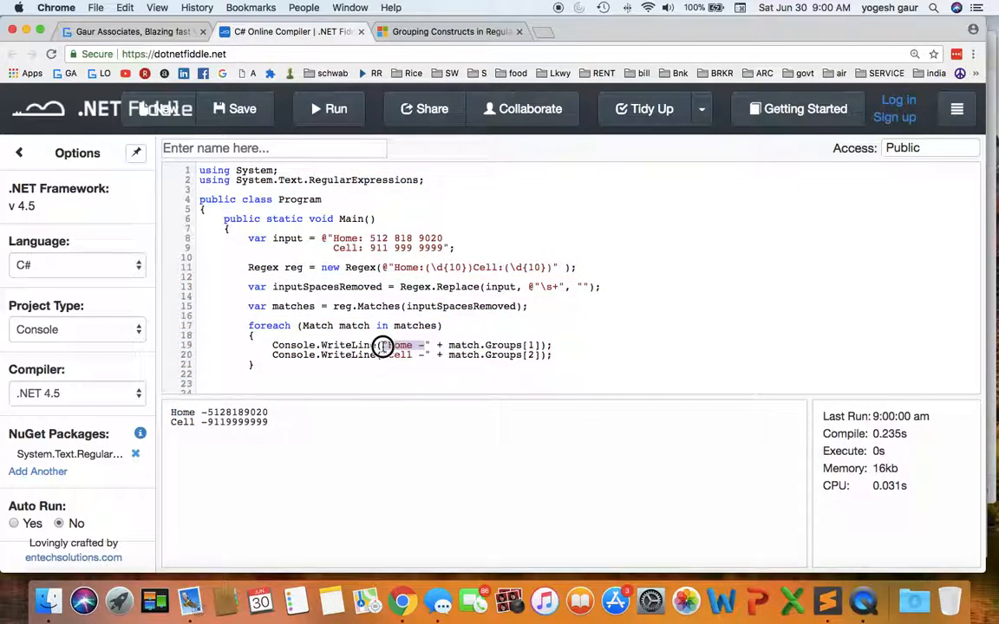
double_click(398, 345)
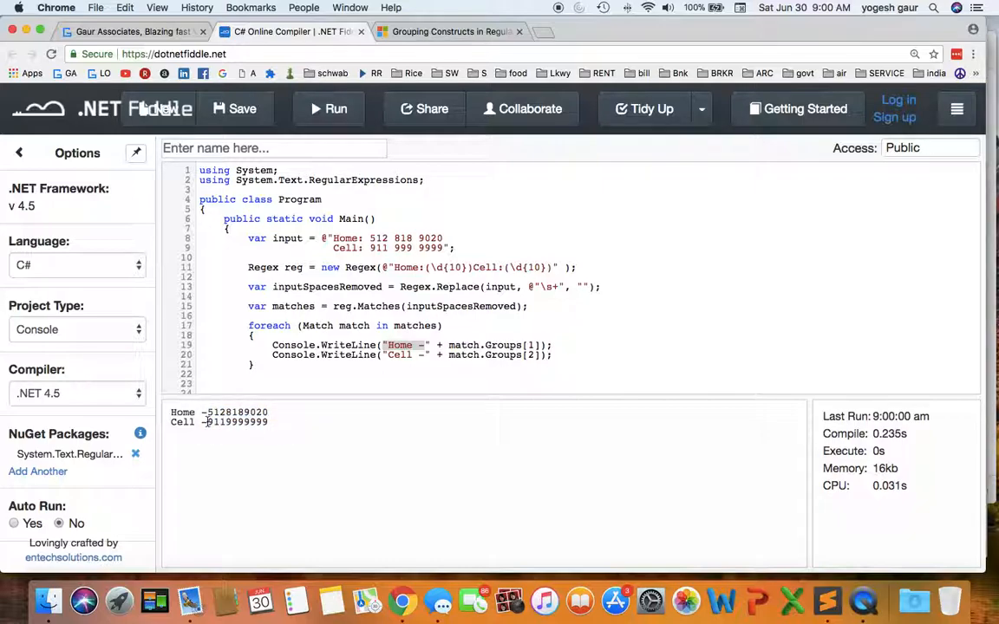
double_click(235, 423)
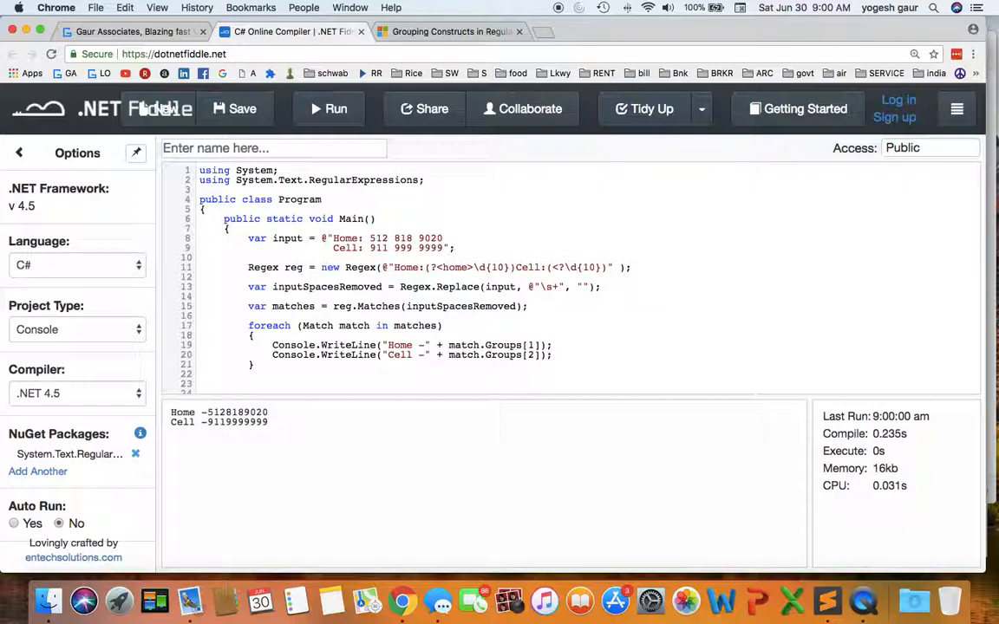
- Name the pattern's capture groups ?<home> and ?<cell>
type("cell>")
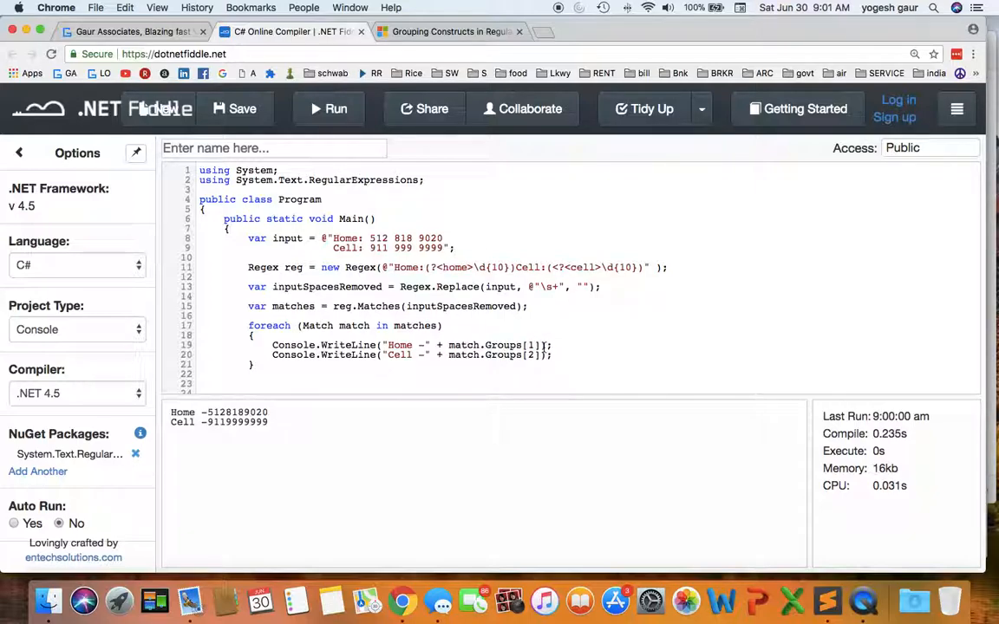
- Change the loop to read Groups["home"] and Groups["cell"] instead of Groups[1] and Groups[2]
left_click(529, 345)
type("\"home")
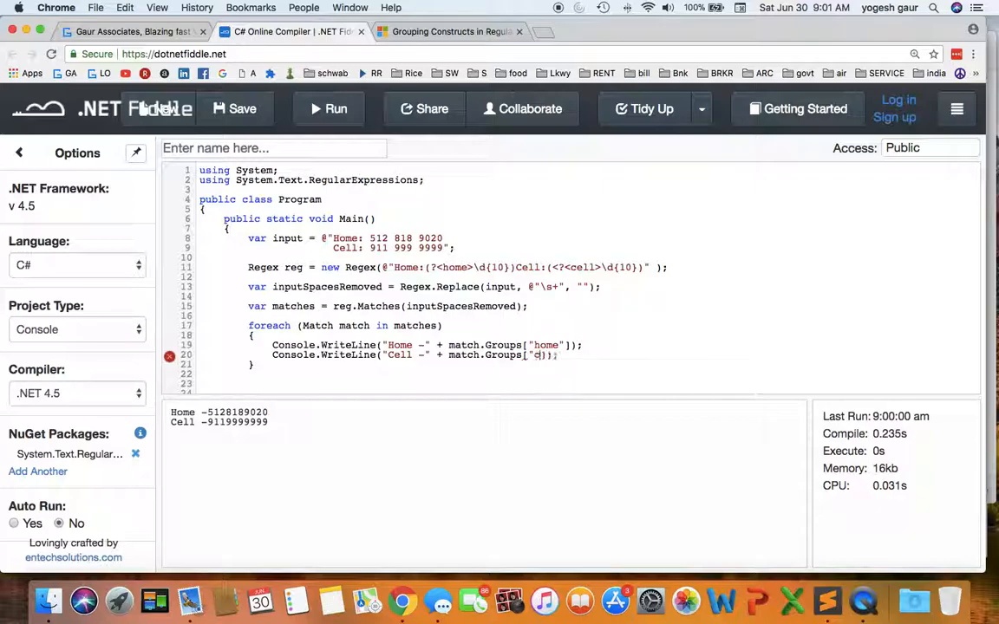
type("ell")
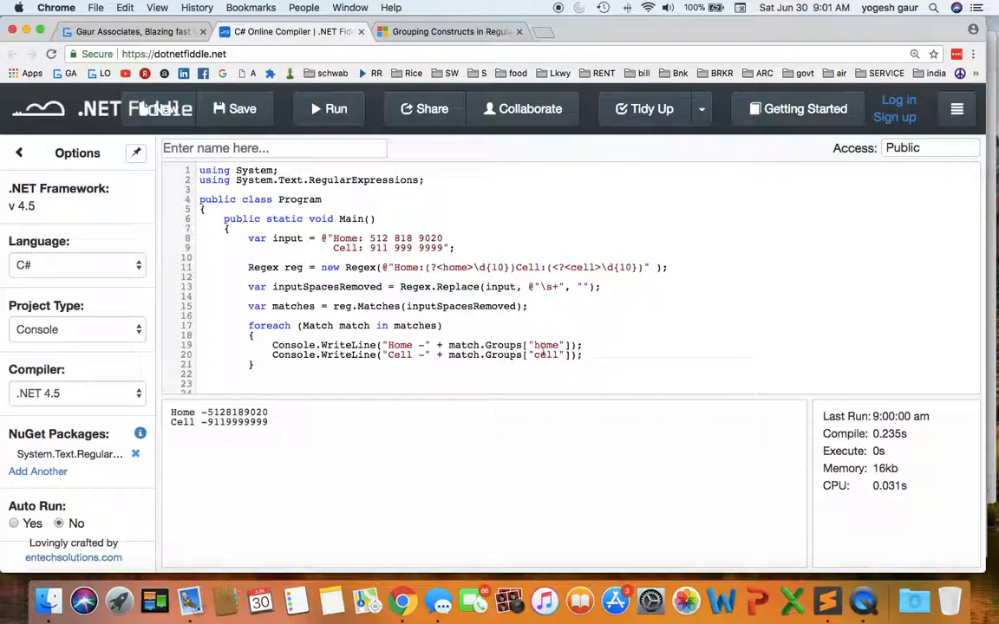
- Run the named-group version repeatedly and observe the empty output pane
left_click(335, 109)
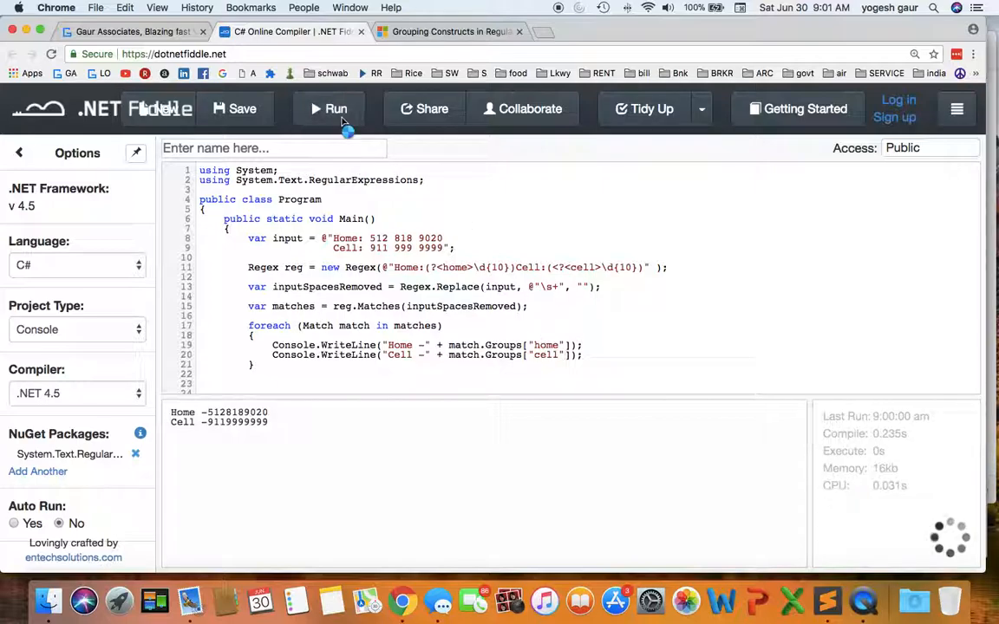
left_click(335, 108)
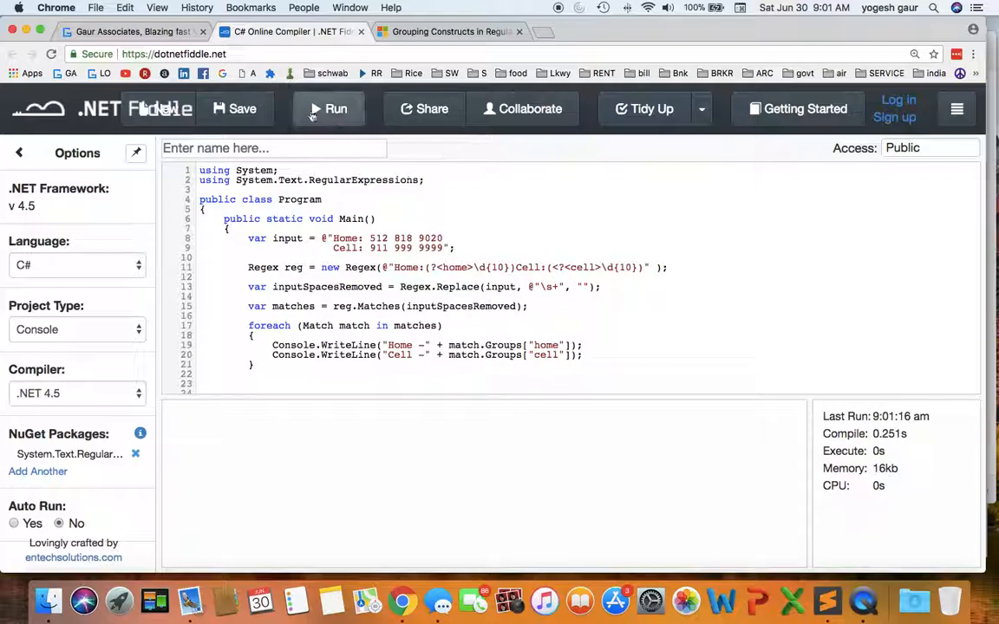
left_click(335, 108)
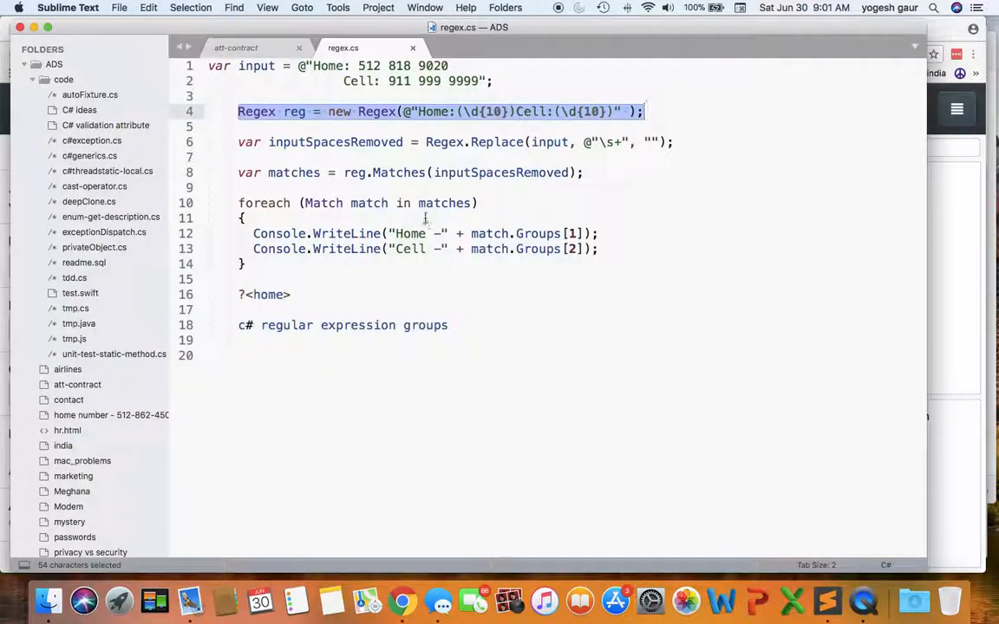
mouse_move(492, 311)
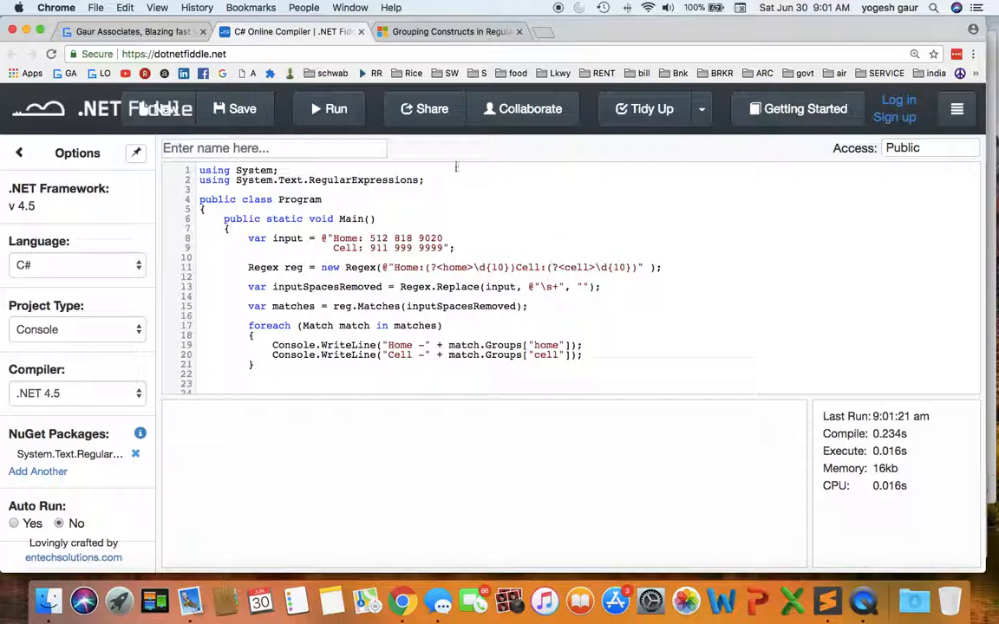
- Rerun after fixing the cell group syntax, printing Home and Cell numbers again
left_click(336, 109)
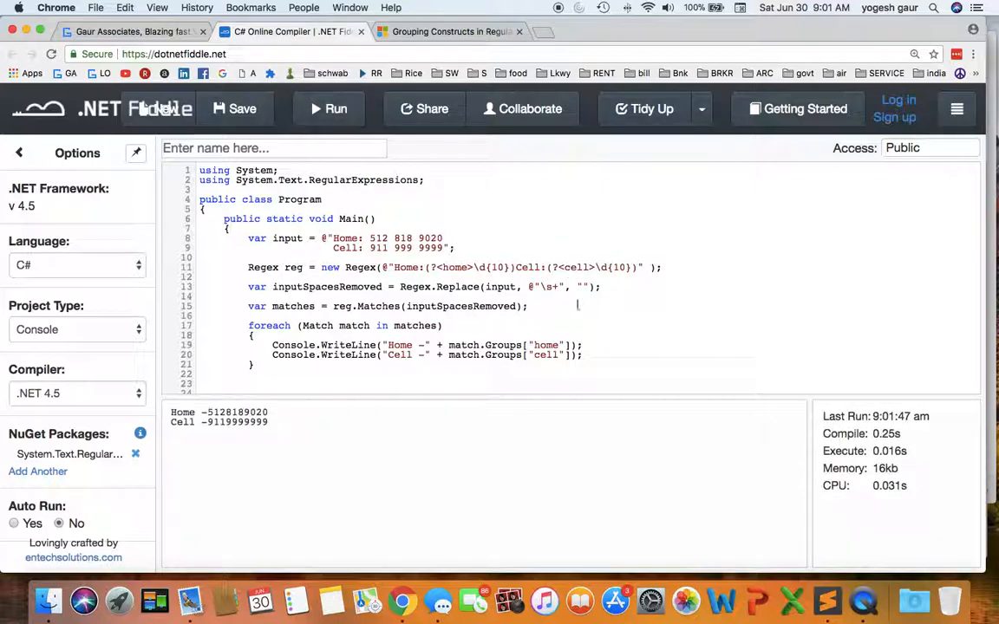